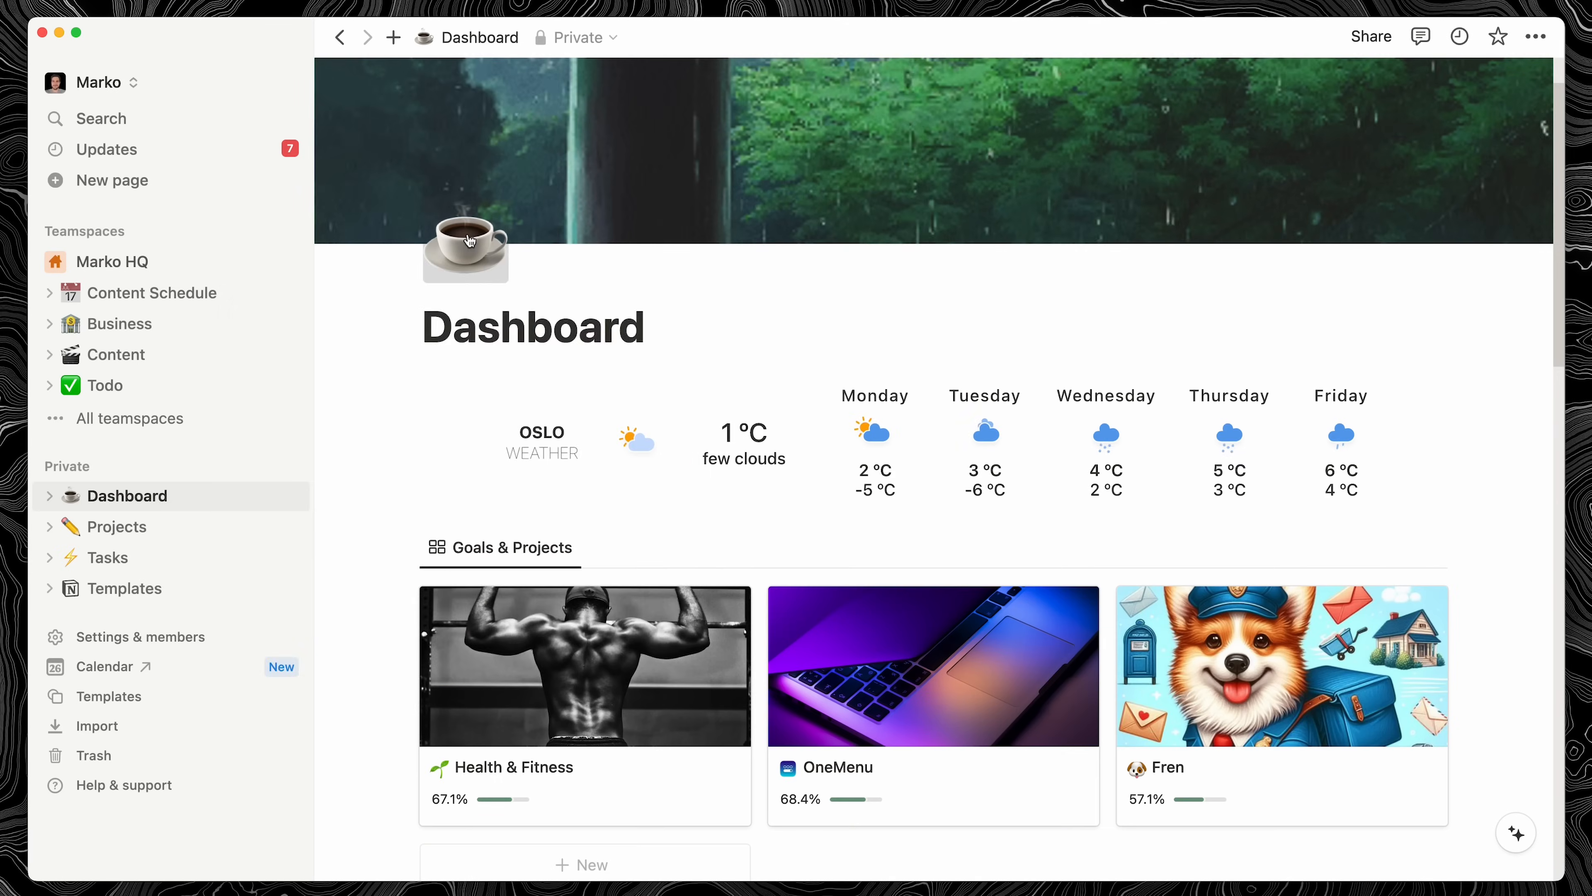
Reveal Kairo's habit, pomodoro and work tracking dashboard preview below the hero headline
left_click(465, 249)
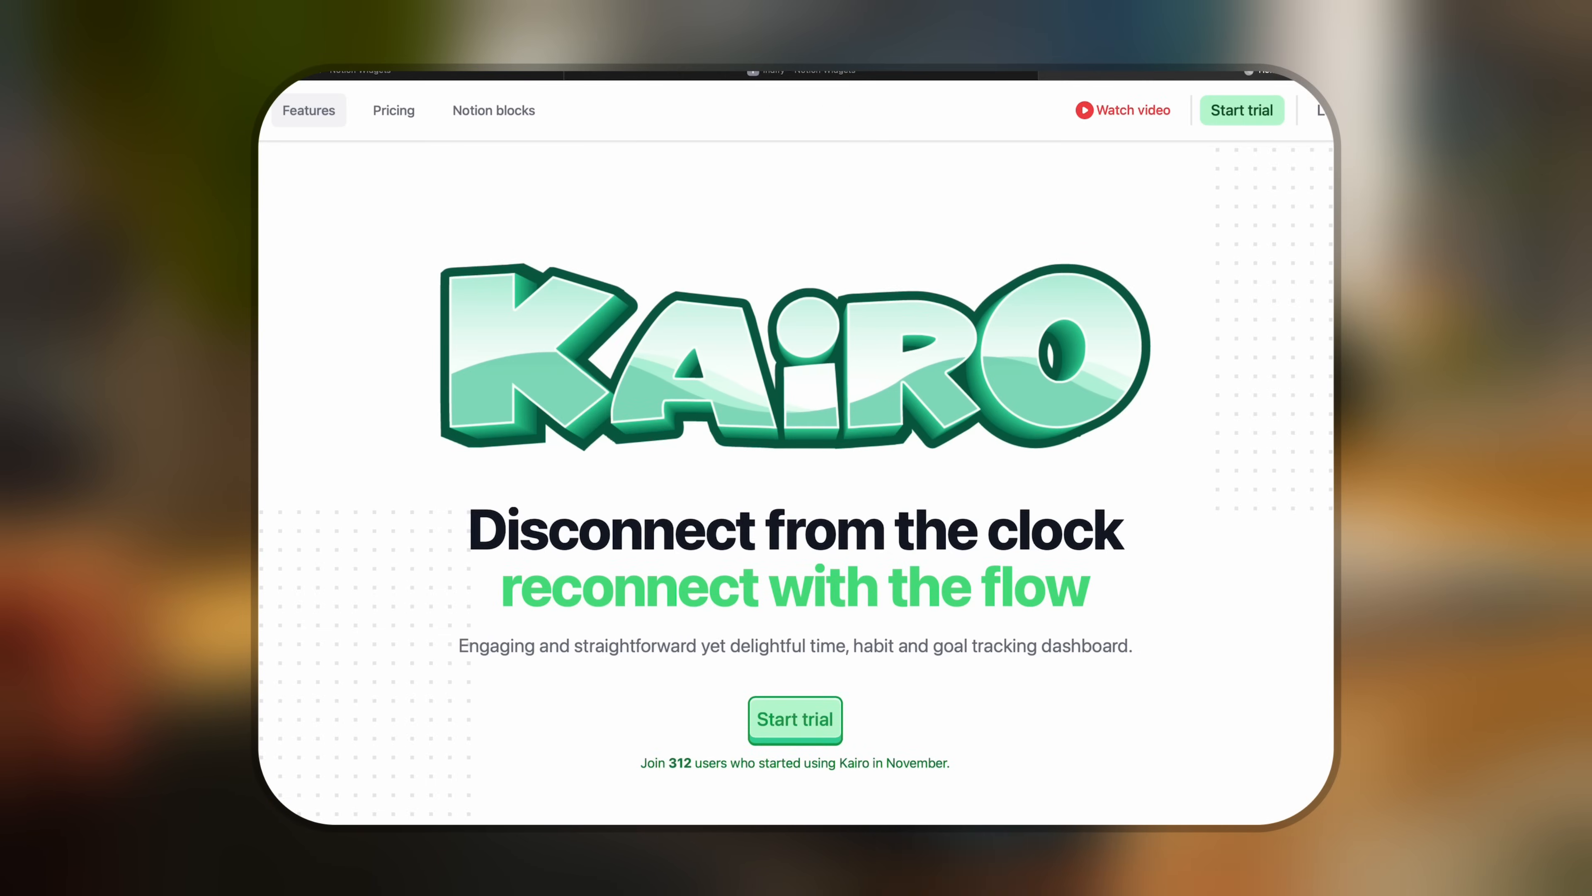
scroll("down", 3)
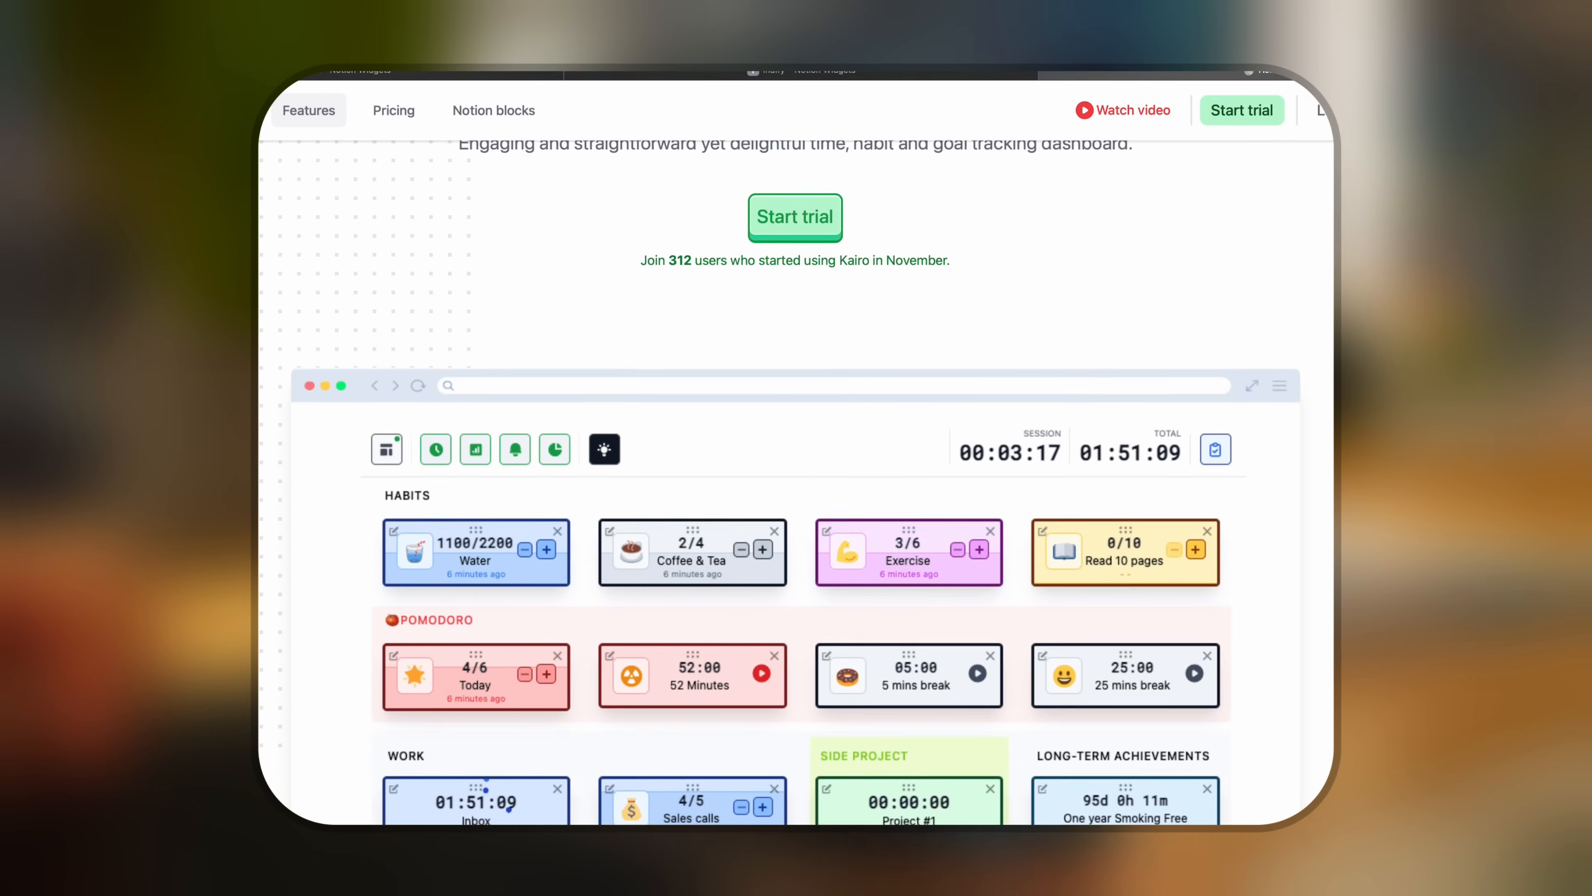
scroll("down", 3)
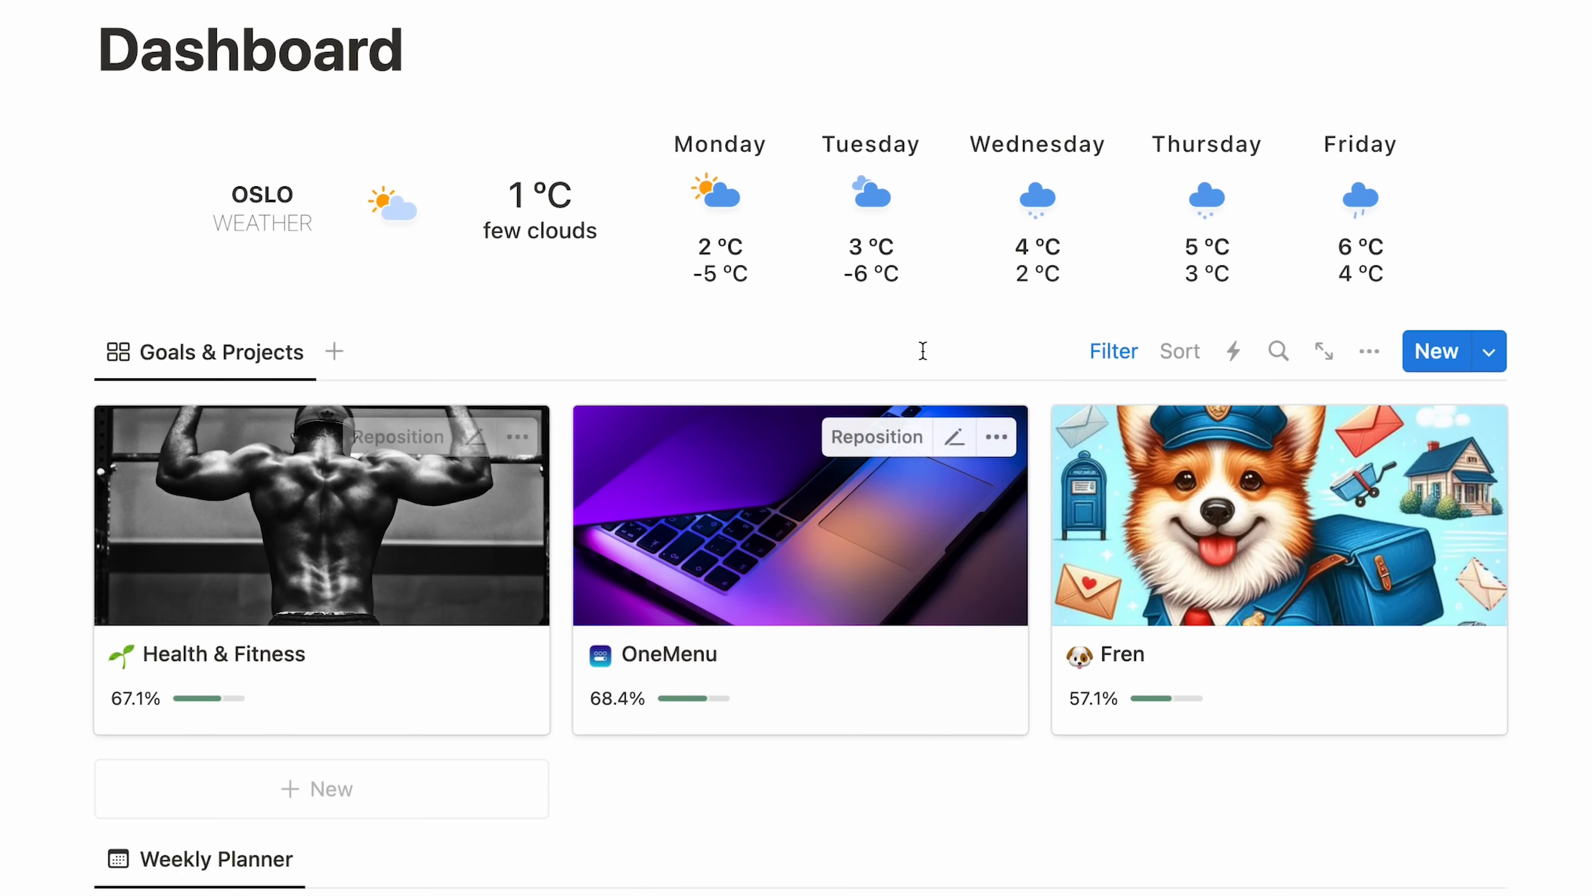
Show the Projects table with goal checkboxes and completion percentages from the sidebar
left_click(118, 526)
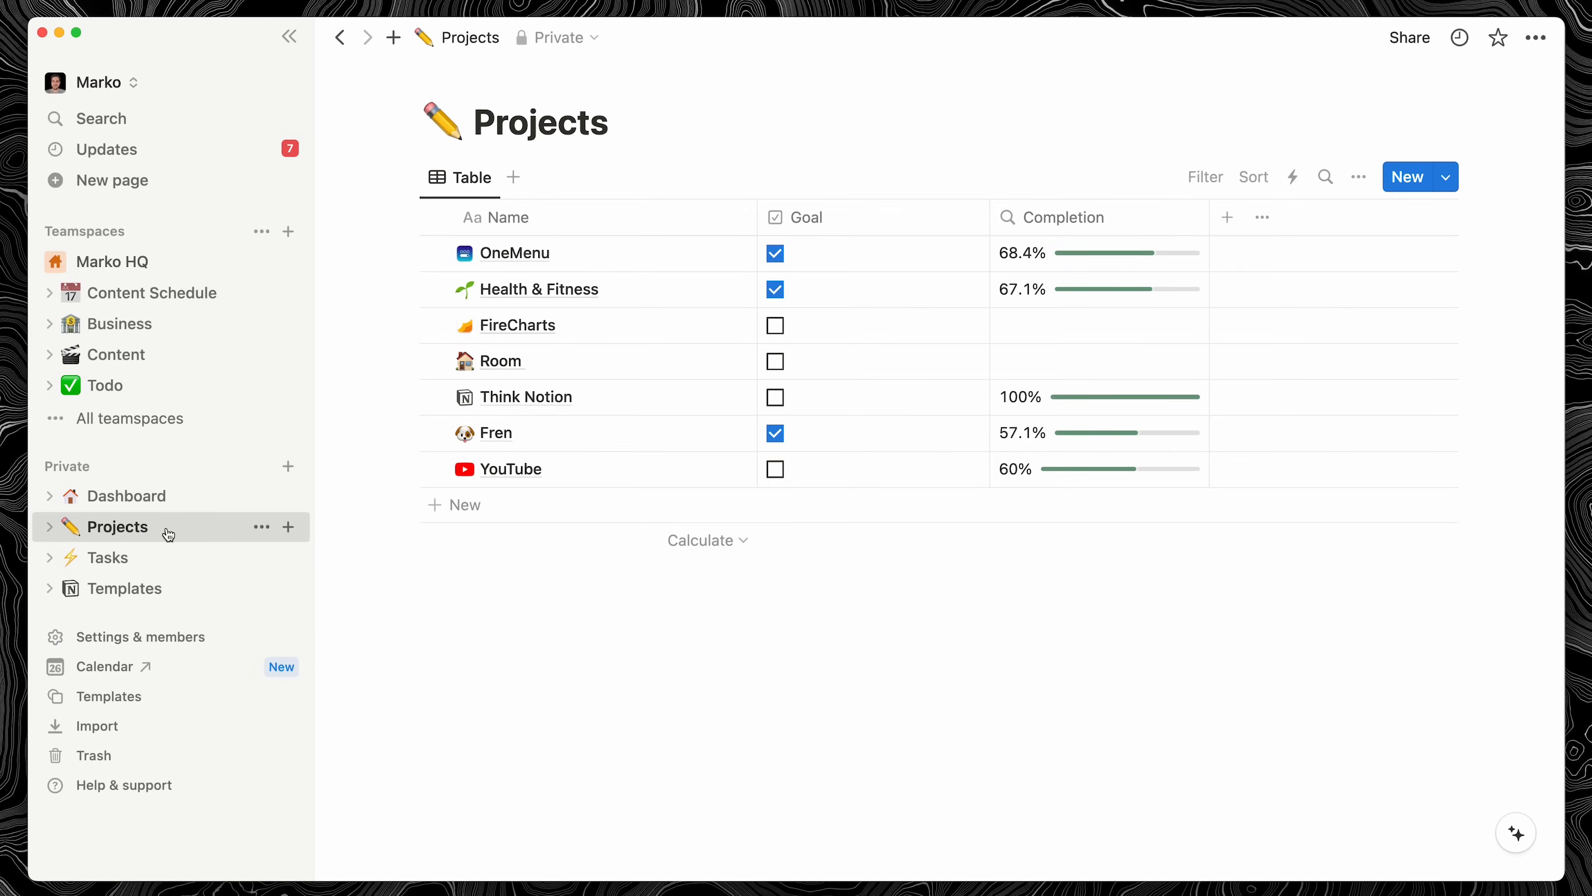